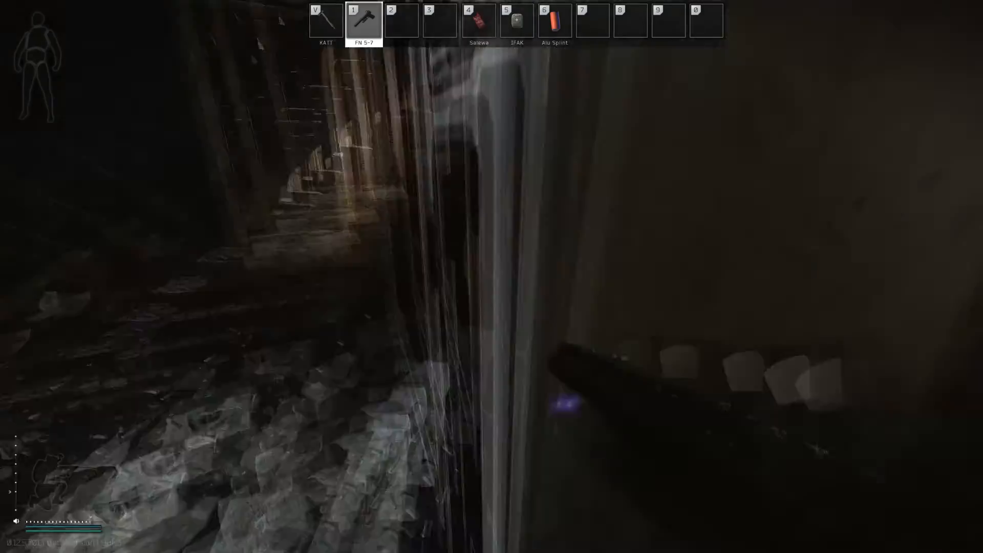
{"action": "mouse_move", "coordinate": [492, 277]}
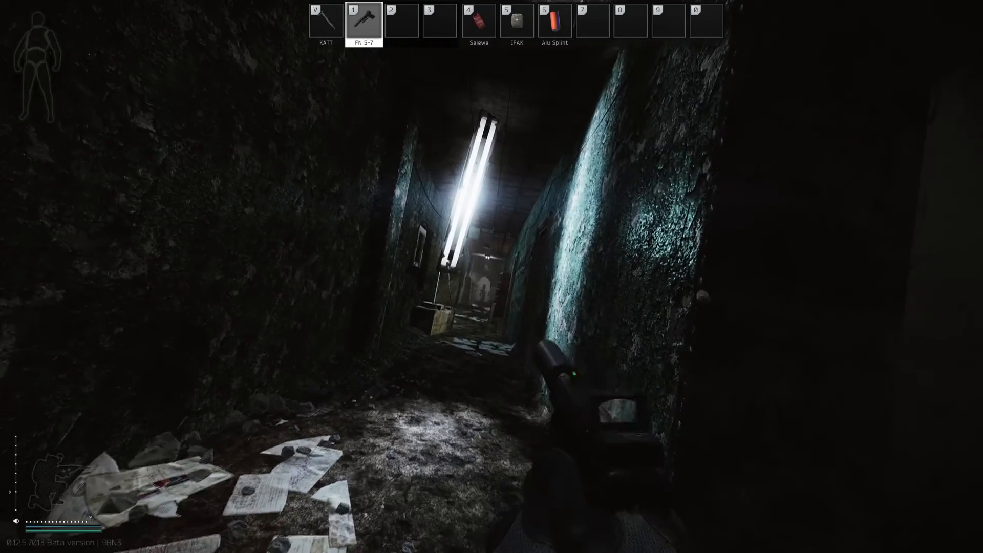
{"action": "mouse_move", "coordinate": [492, 275]}
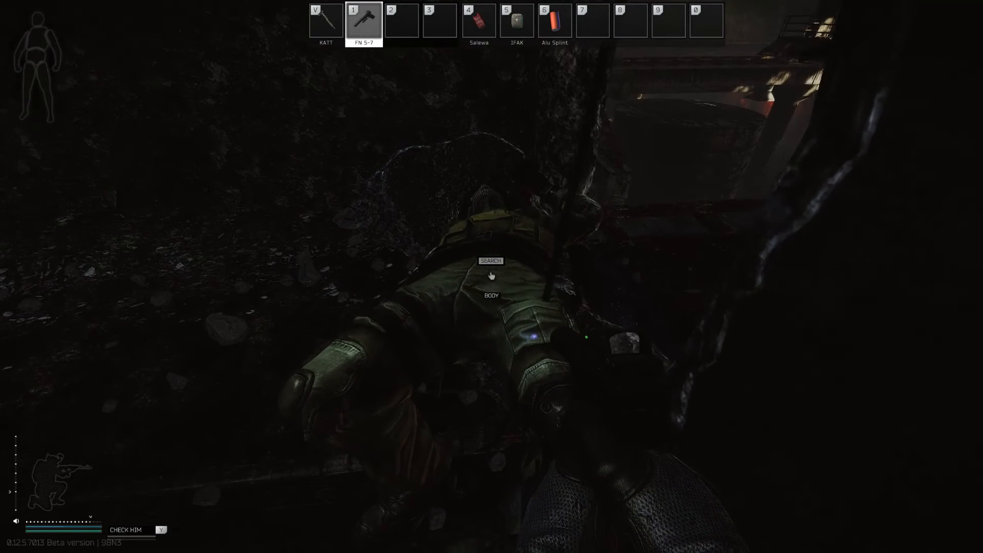
Step: Search the body and take the Mosin Inf. rifle into weapon slot 2
{"action": "left_click", "coordinate": [491, 261]}
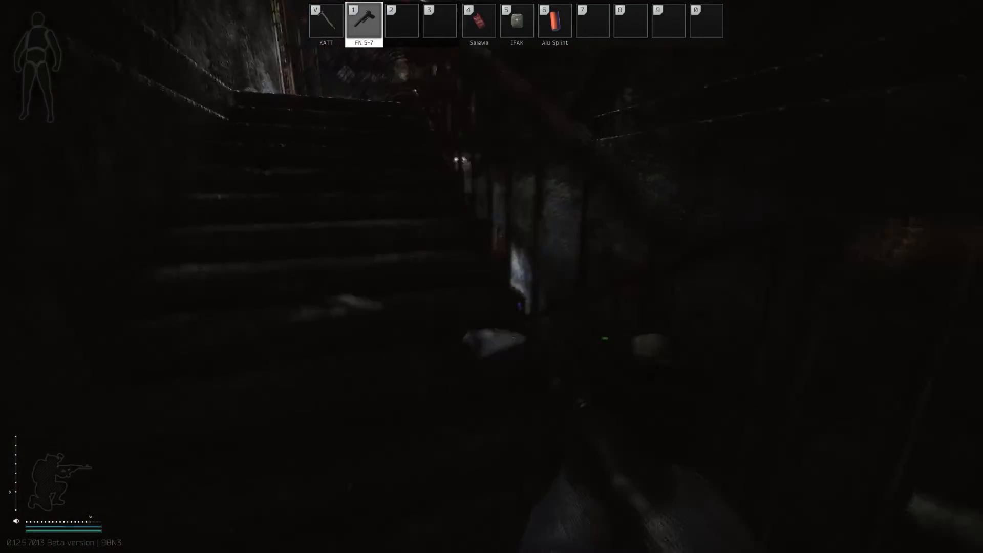
{"action": "key", "text": "tab"}
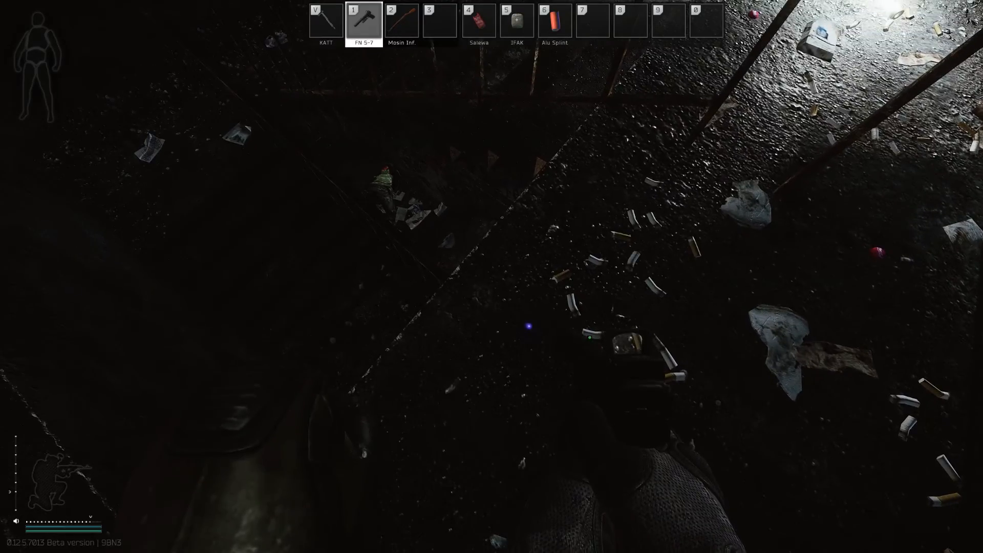
{"action": "mouse_move", "coordinate": [492, 276]}
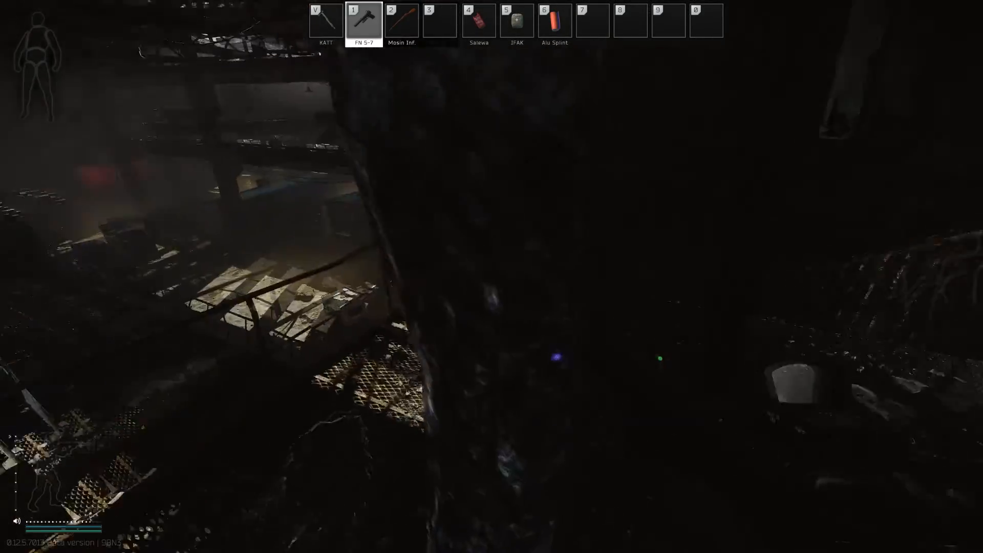
{"action": "mouse_move", "coordinate": [491, 276]}
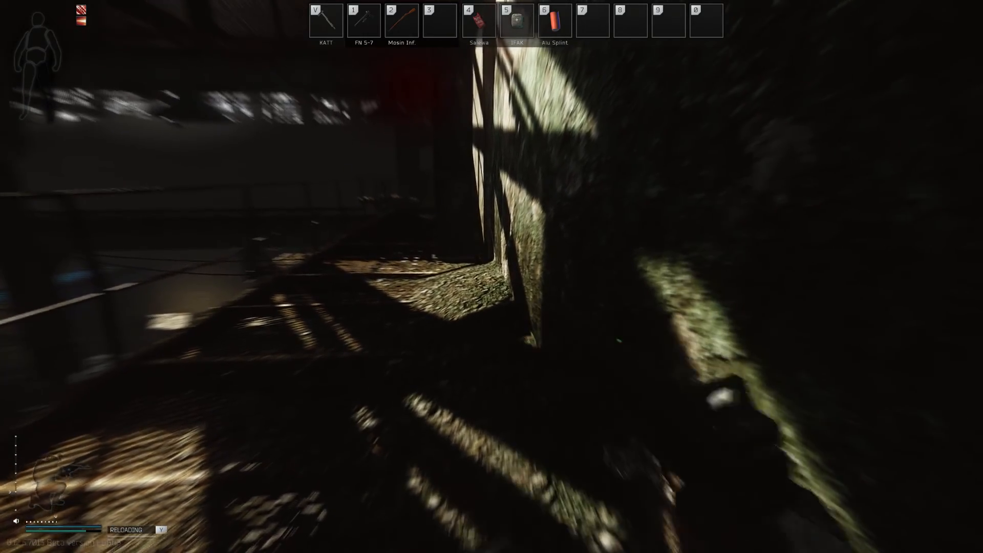
Step: Heal with the Salewa medkit (slot 4), then view equipped items on the Gear screen
{"action": "key", "text": "4"}
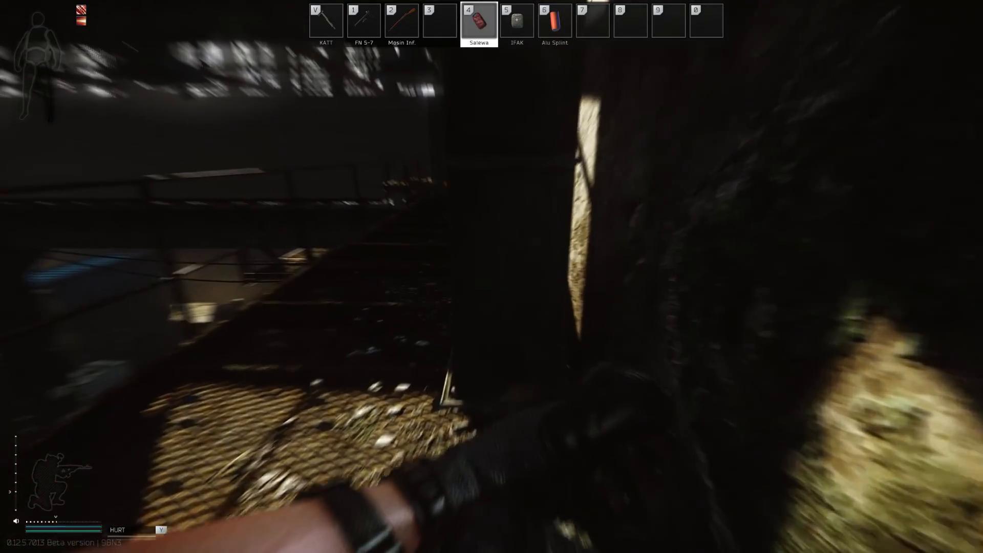
{"action": "key", "text": "tab"}
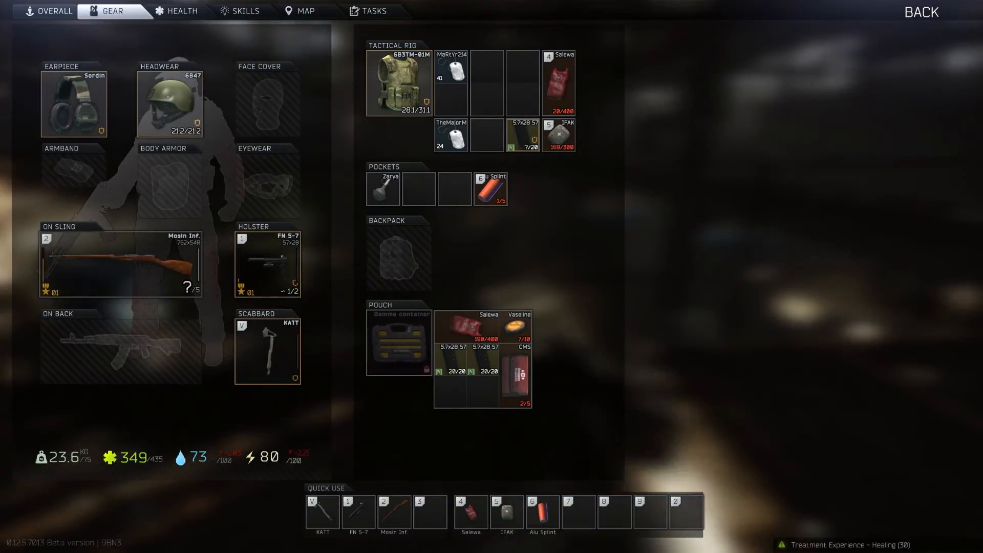